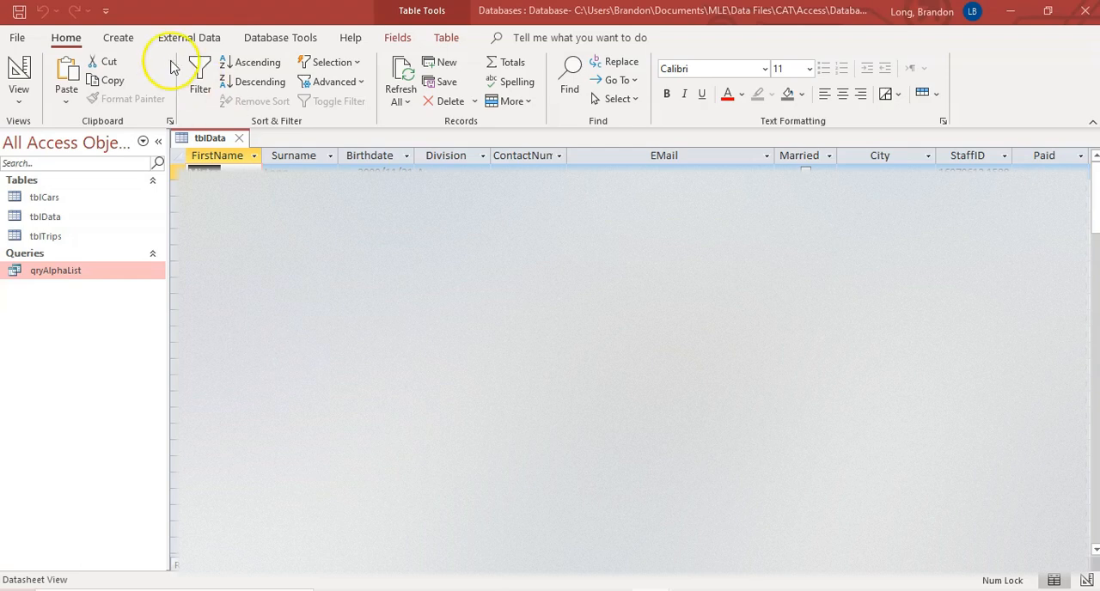
# Step: Start a new design-view query with tblData as its source table
pyautogui.click(117, 38)
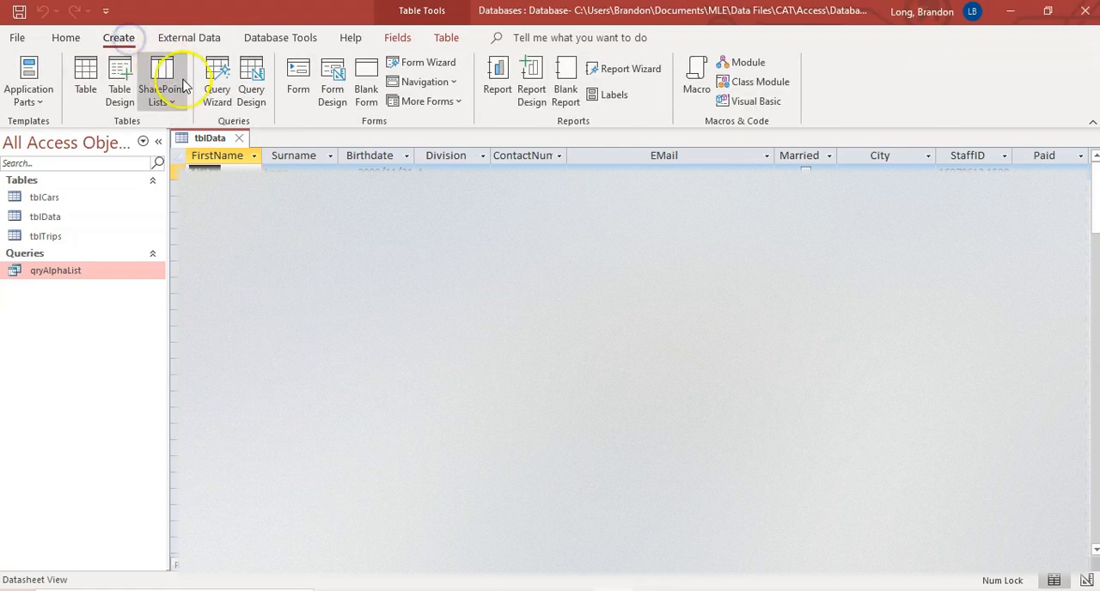
pyautogui.click(251, 83)
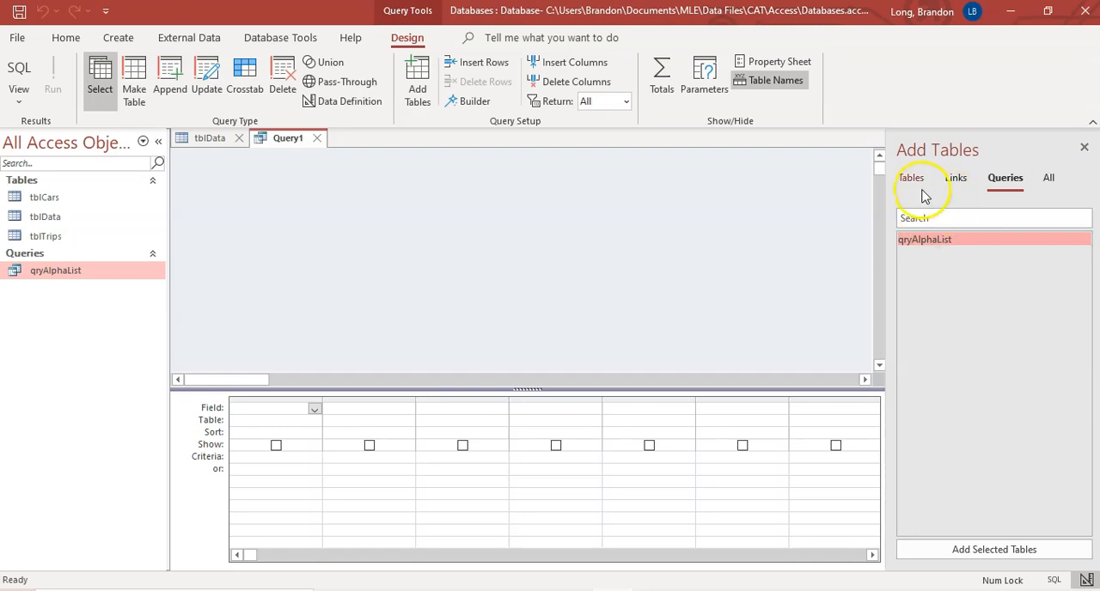
pyautogui.doubleClick(918, 254)
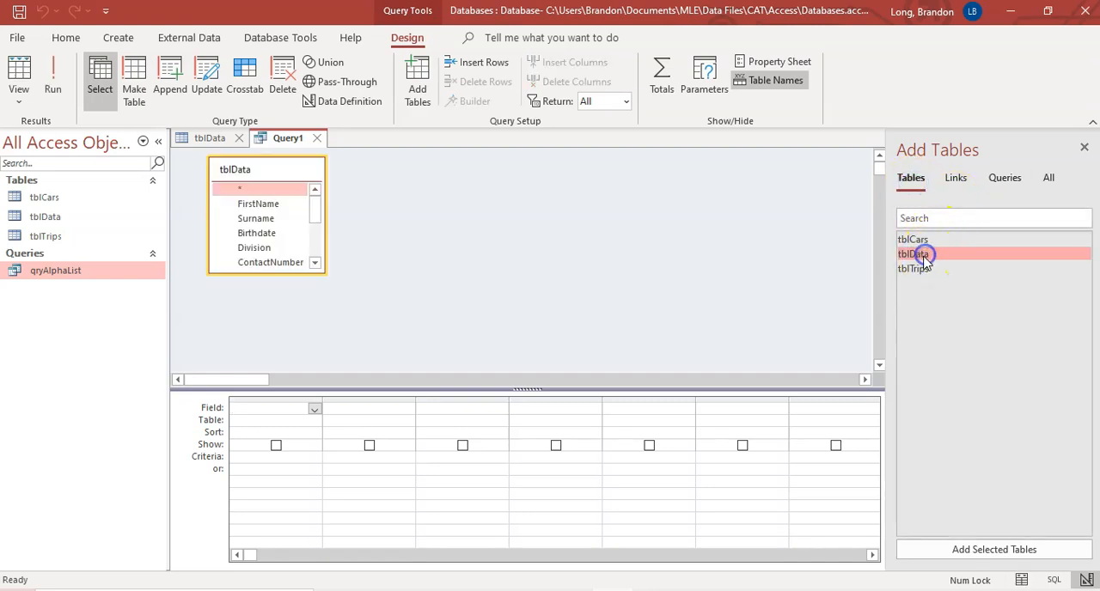
pyautogui.click(1083, 148)
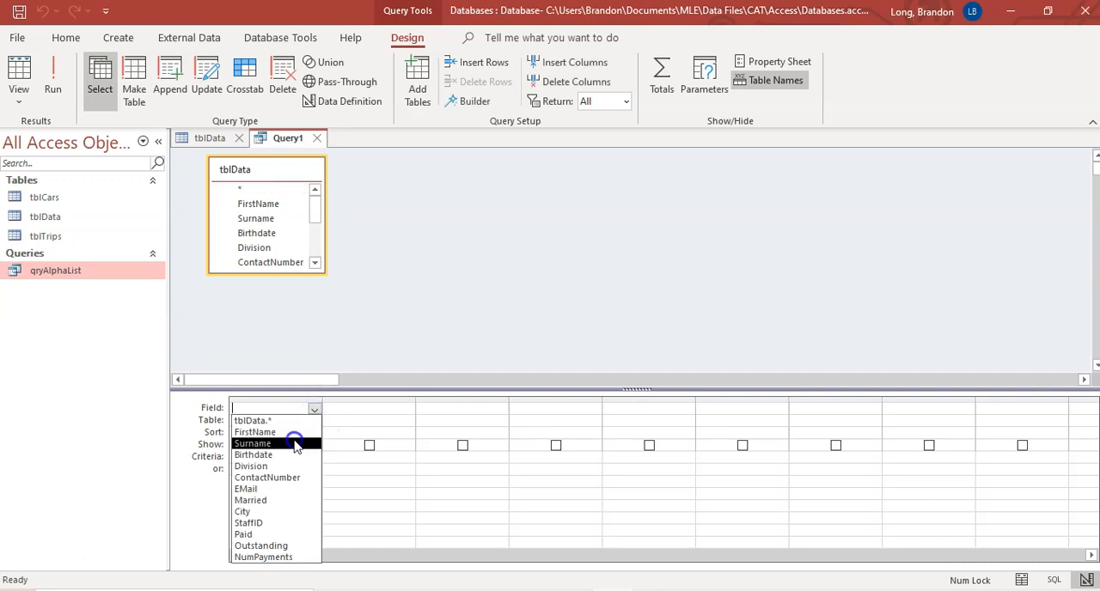
# Step: Add Surname and FirstName as the first two query columns
pyautogui.click(253, 443)
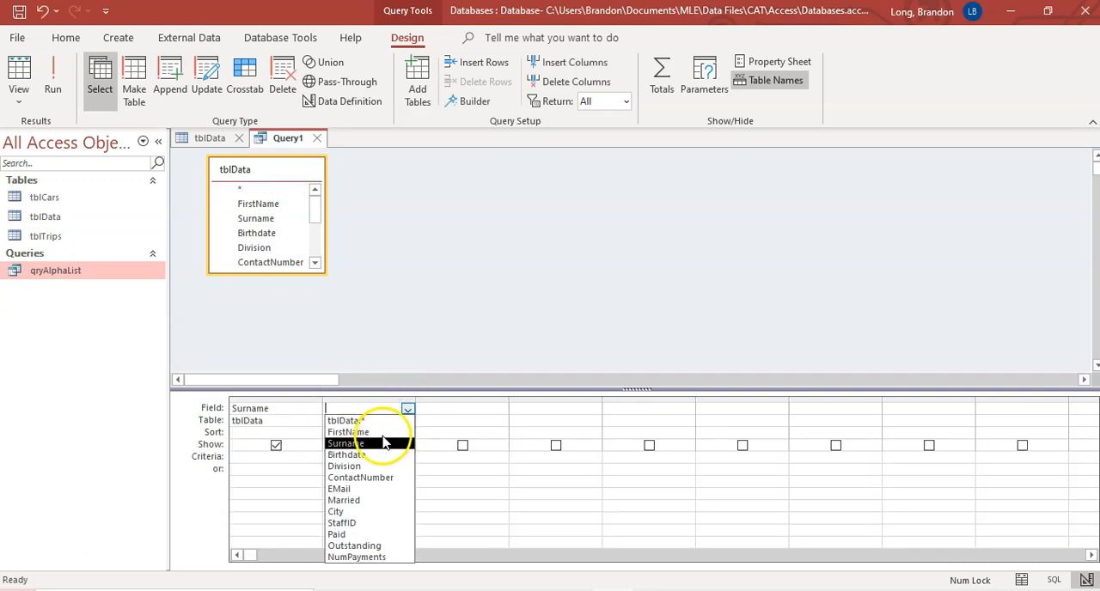
pyautogui.click(210, 138)
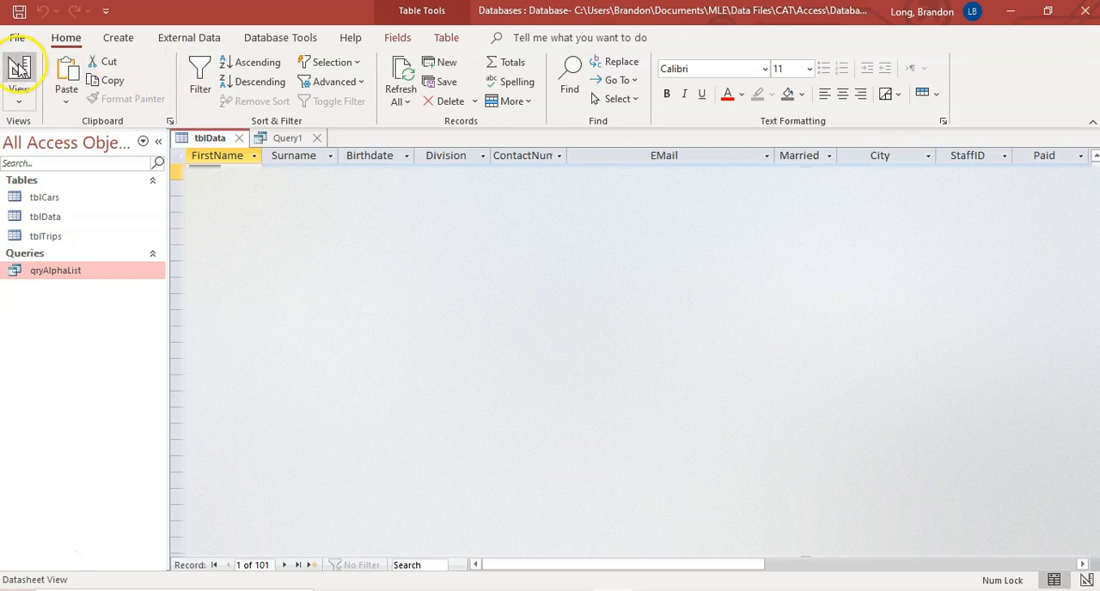
# Step: Add City as the third field with the criterion Like "*TX"
pyautogui.click(19, 77)
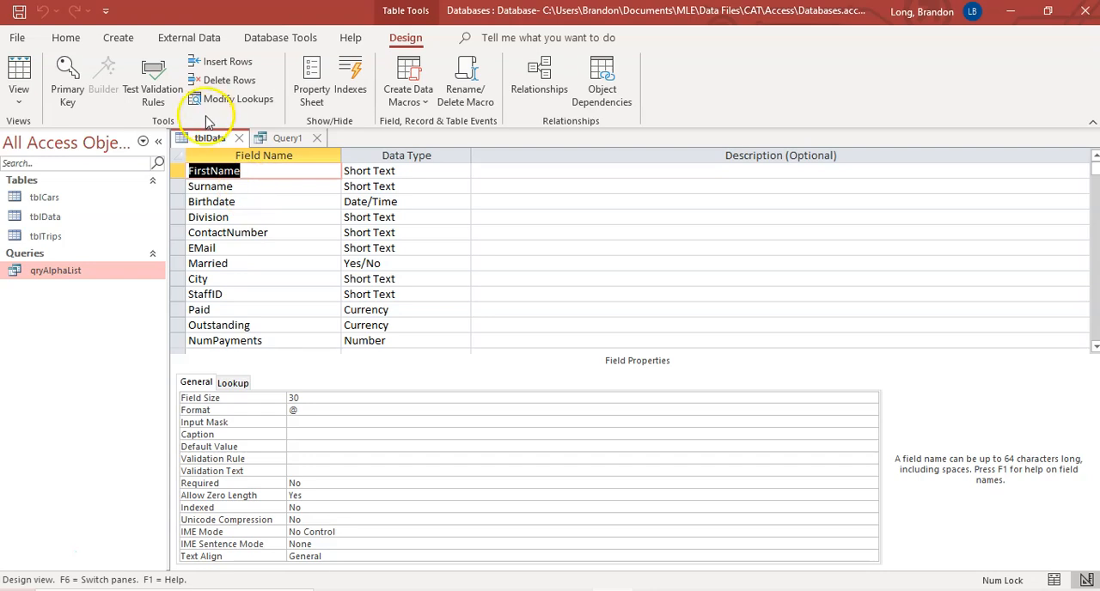
pyautogui.click(289, 138)
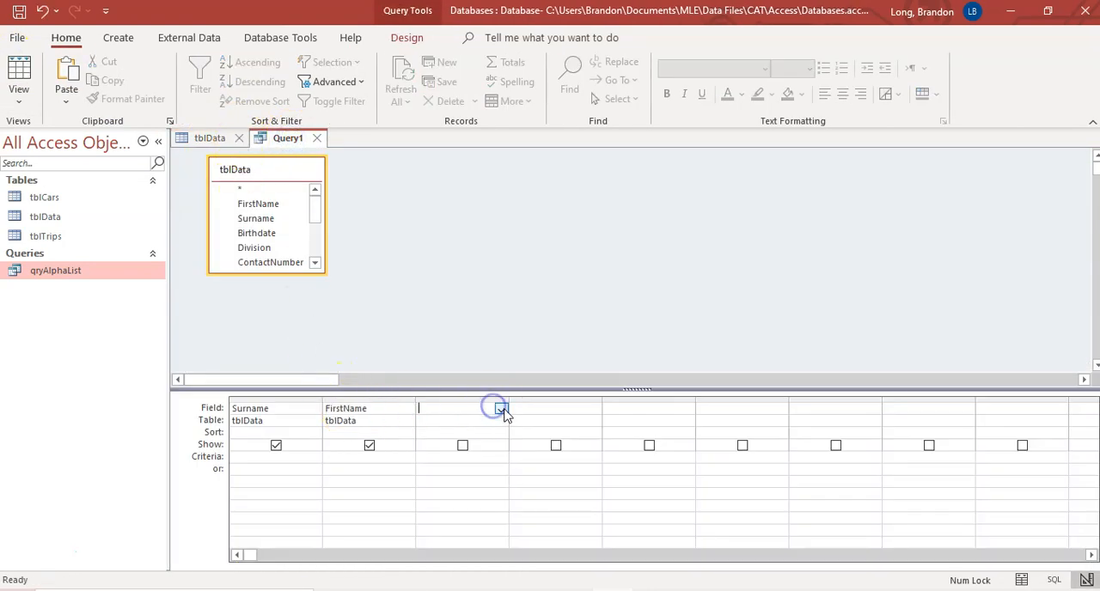
pyautogui.click(500, 409)
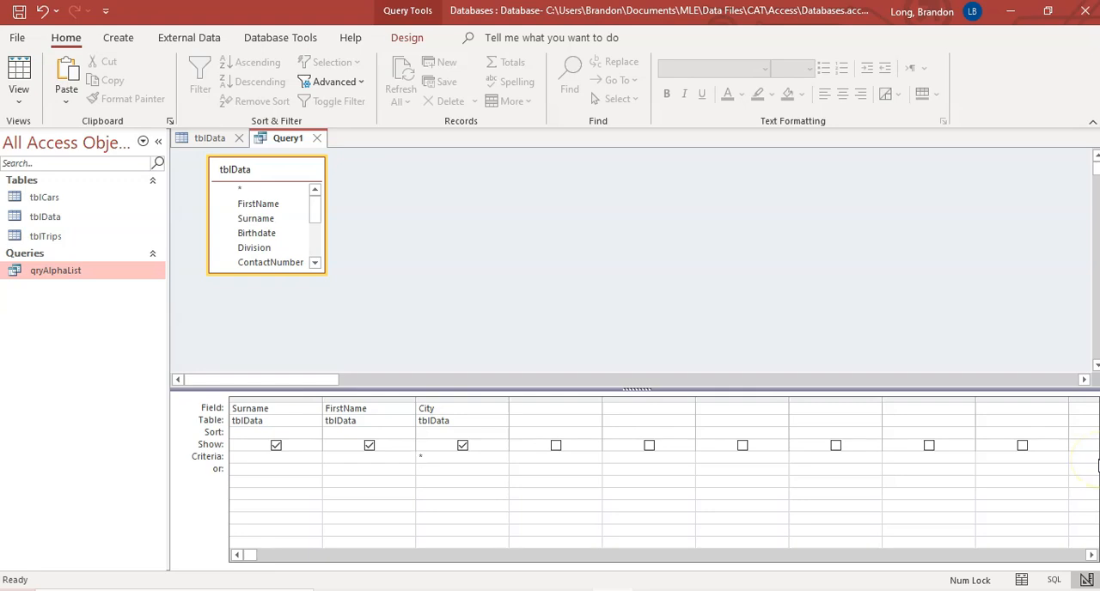
pyautogui.write('TX"')
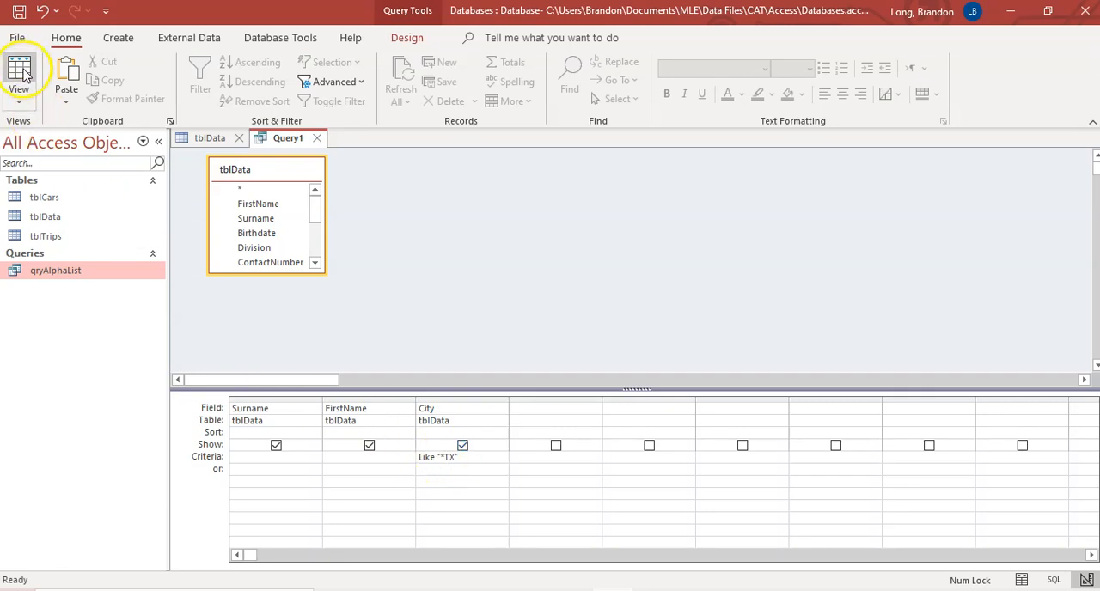
# Step: Run the query to see the 17 Texas records, then return to design
pyautogui.click(27, 77)
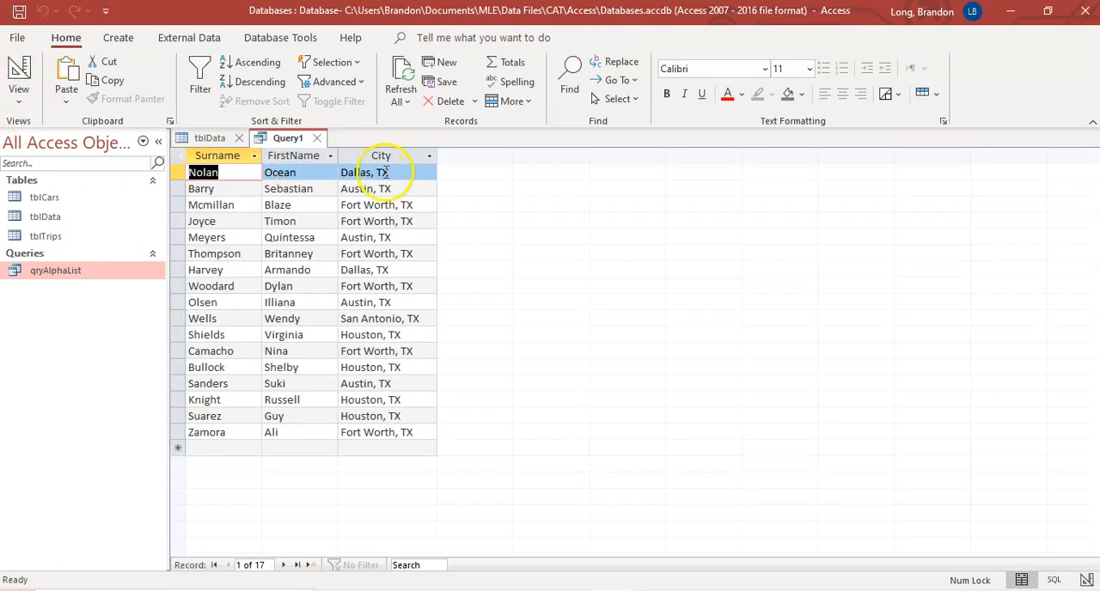
pyautogui.moveTo(409, 343)
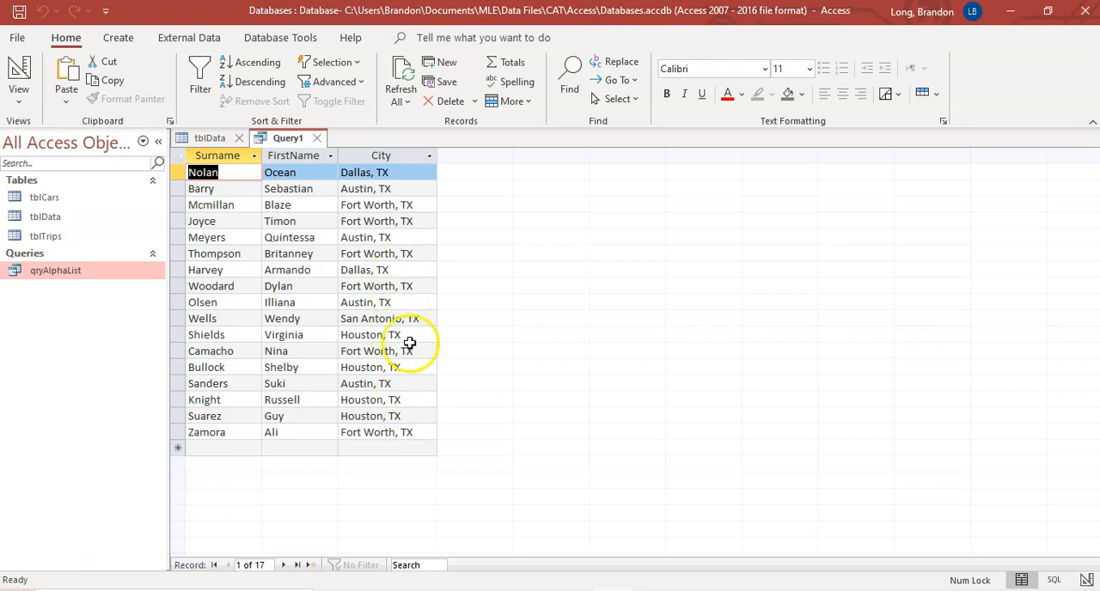
pyautogui.click(18, 78)
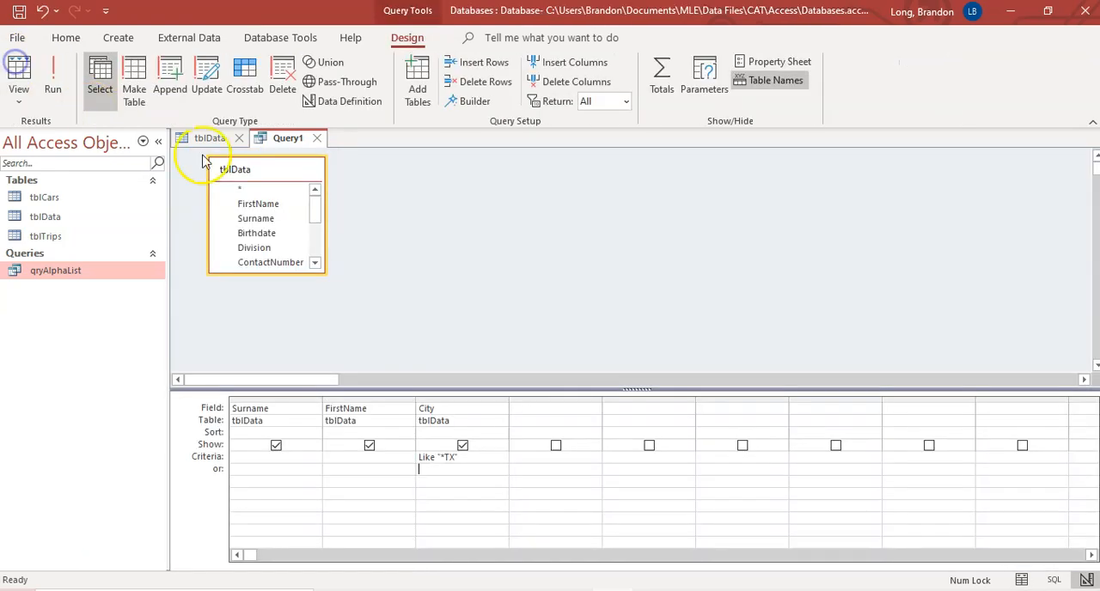
# Step: Replace the City criterion with Like "B*" on FirstName
pyautogui.click(406, 457)
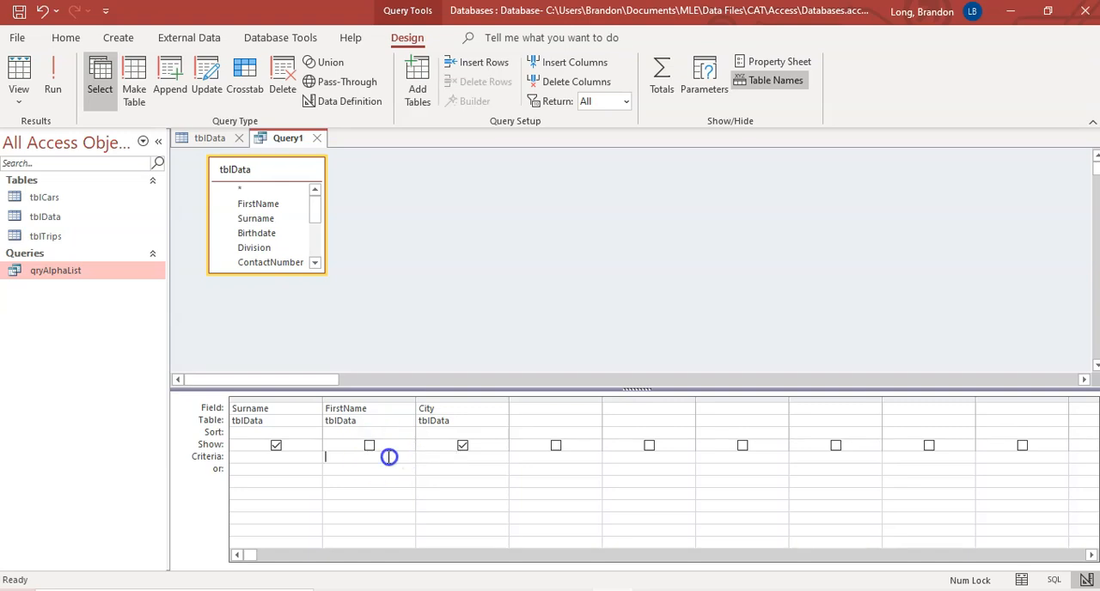
pyautogui.click(370, 445)
pyautogui.write('B')
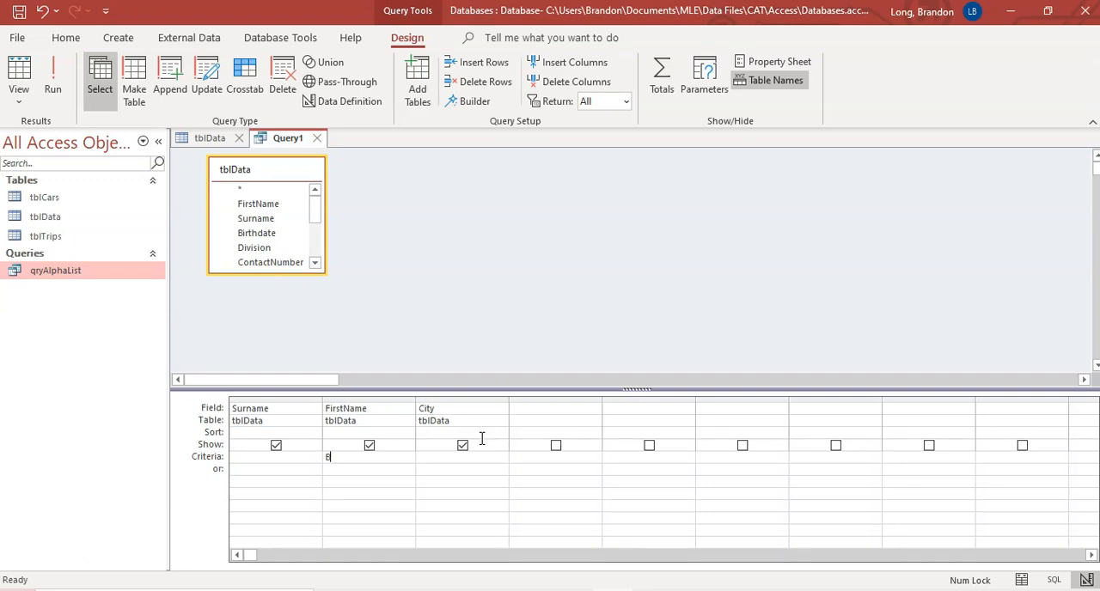
pyautogui.write('*')
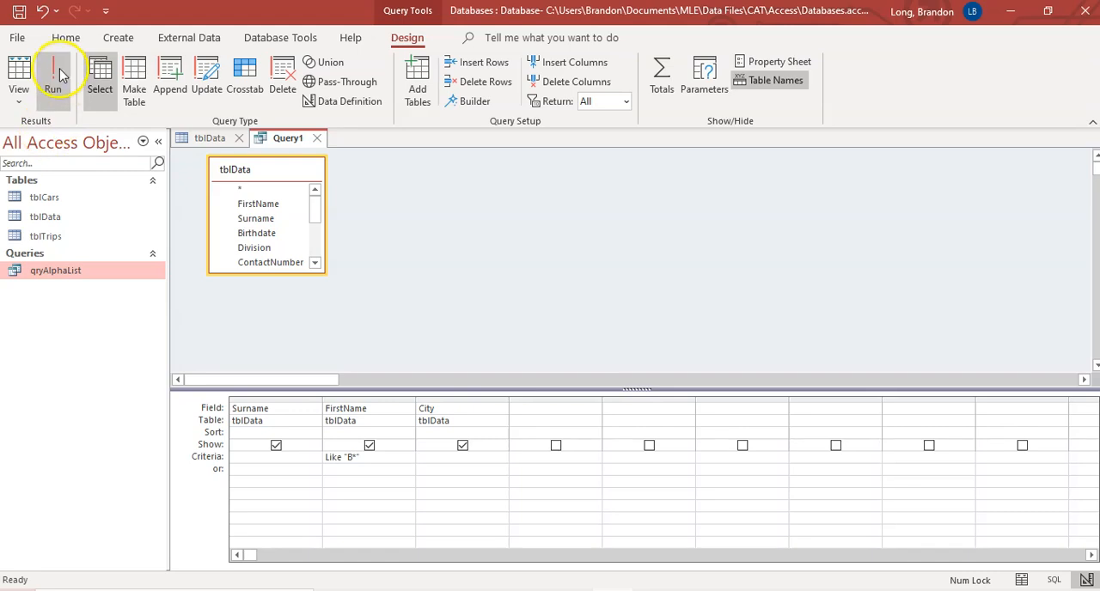
# Step: Run the query to see the 4 B-name records, then return to design
pyautogui.click(61, 75)
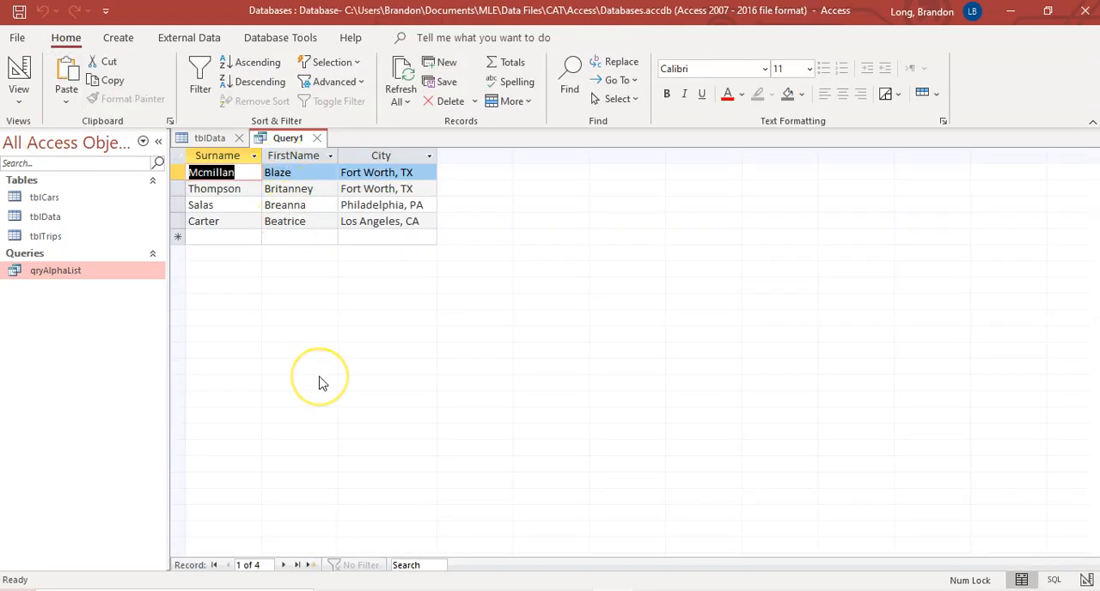
pyautogui.click(16, 70)
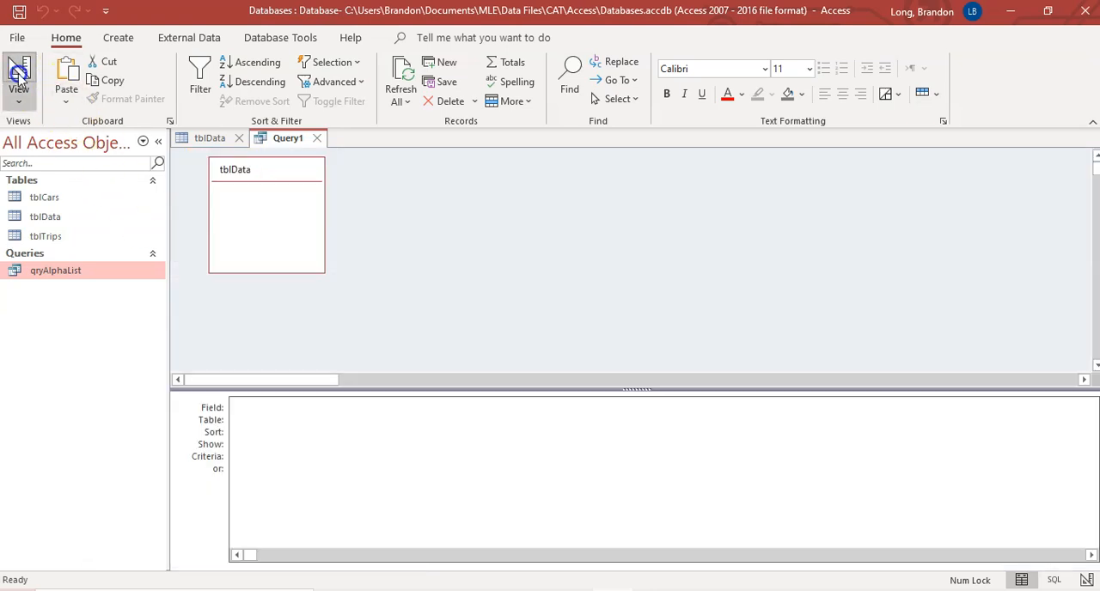
# Step: Replace the FirstName criterion with a Like "*an*" criterion on Surname
pyautogui.click(16, 69)
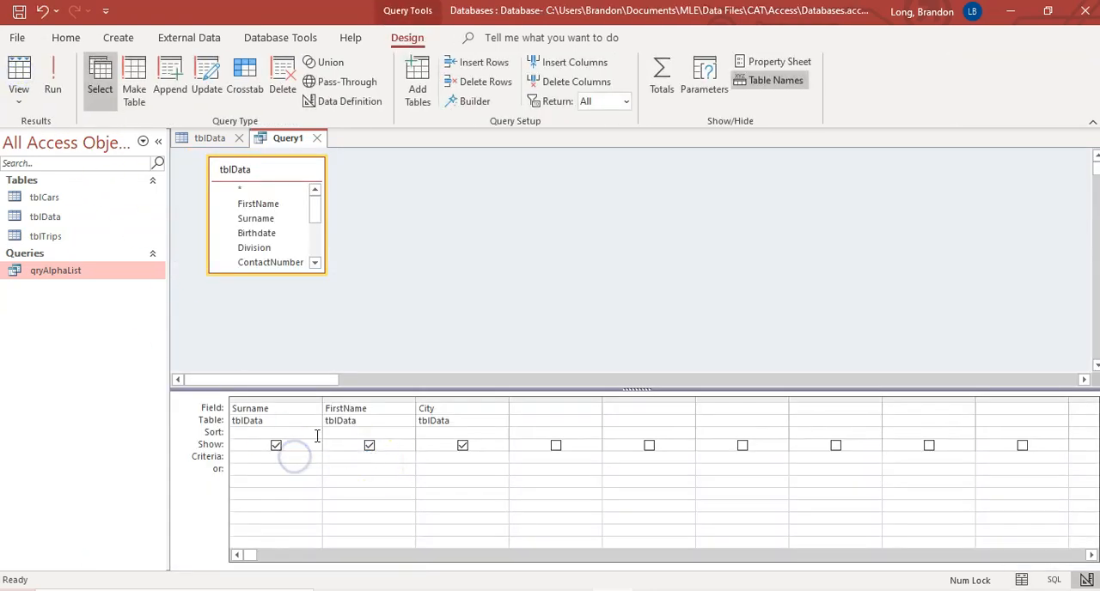
pyautogui.click(275, 457)
pyautogui.write('Like "*An*"')
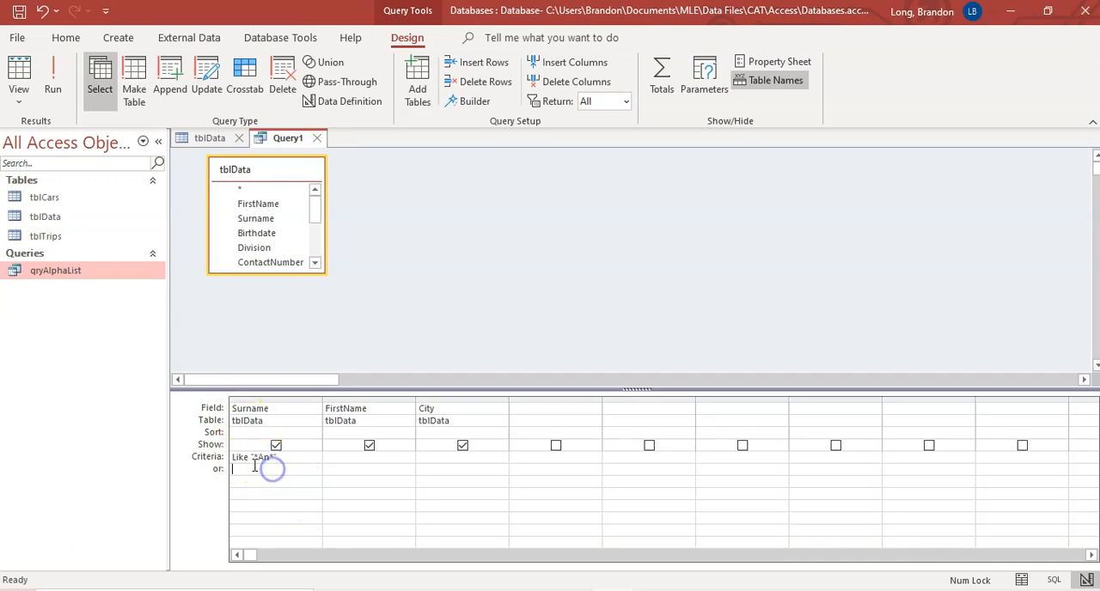
# Step: Run the query to see the 16 matching surnames, then return to design
pyautogui.click(52, 76)
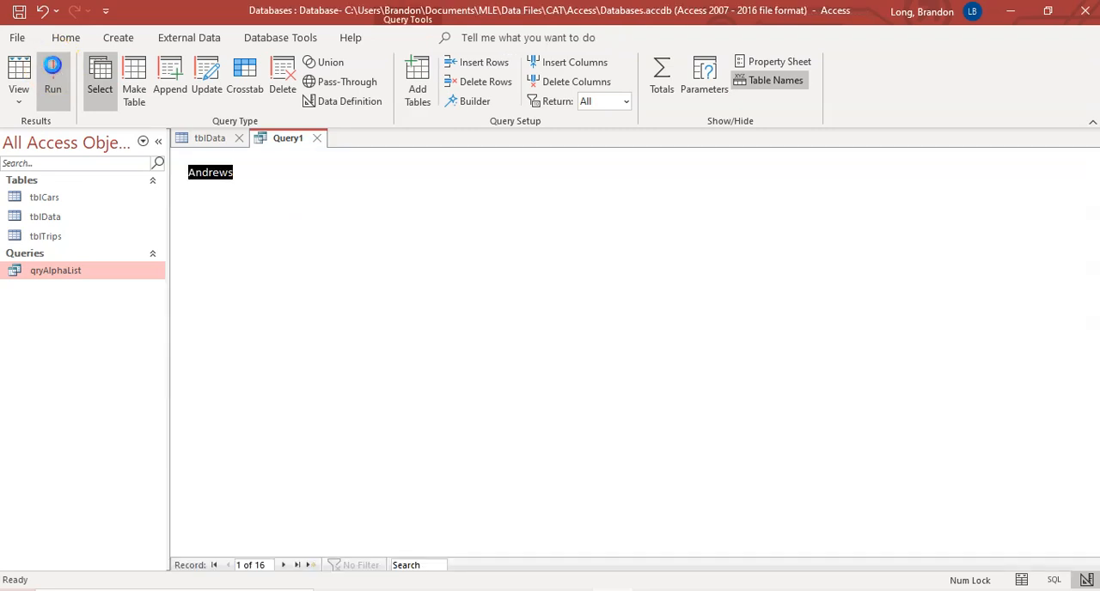
pyautogui.click(55, 72)
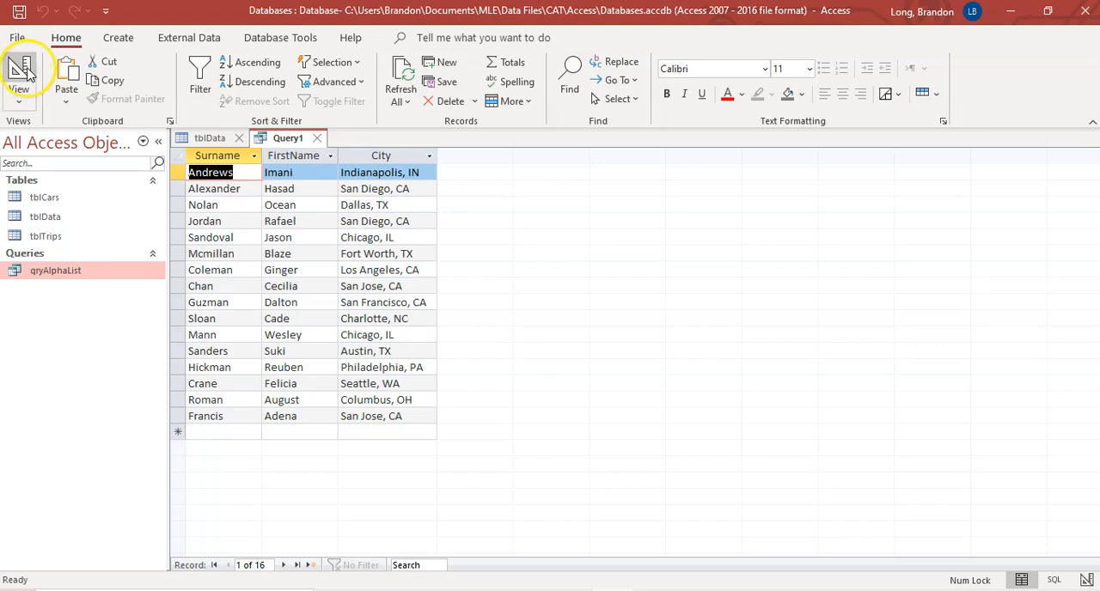
pyautogui.click(20, 71)
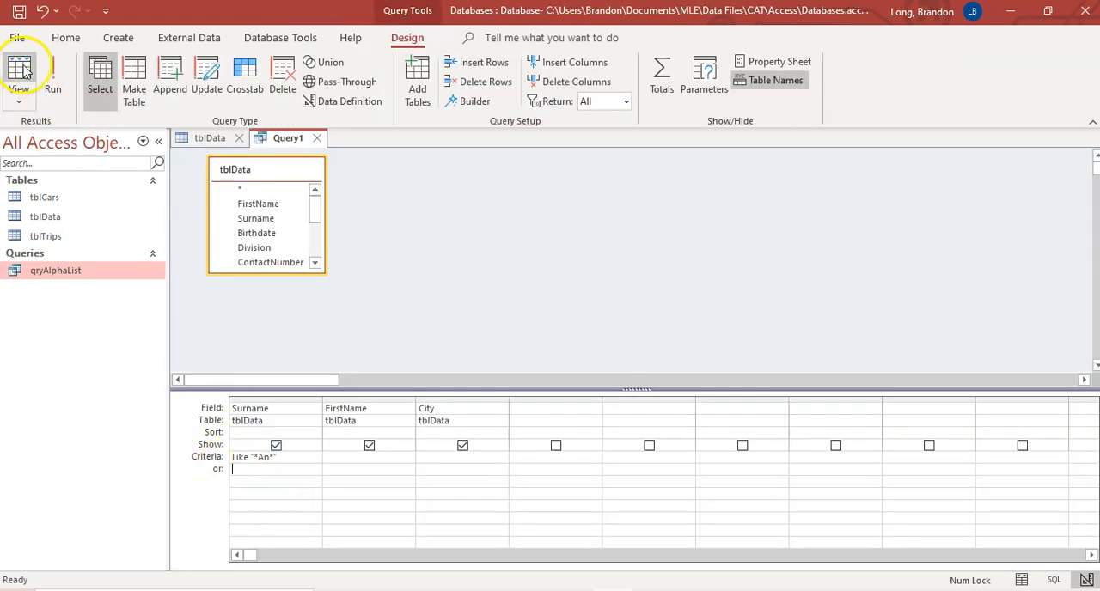
# Step: Switch the query to its results view before clearing the Surname criterion
pyautogui.click(21, 82)
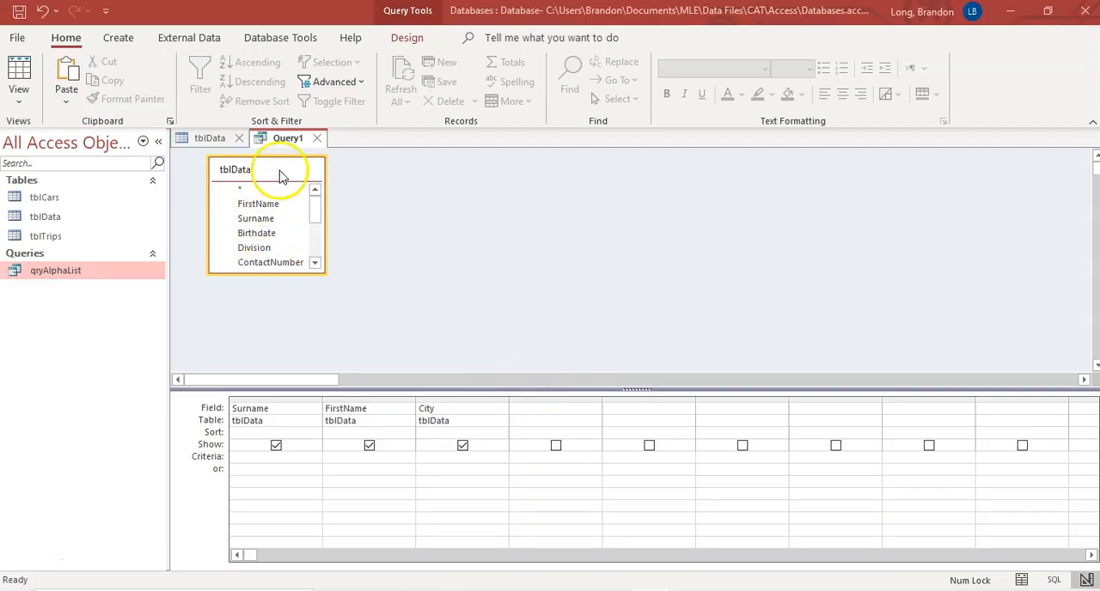
# Step: Change the third column's field from City to EMail
pyautogui.click(490, 410)
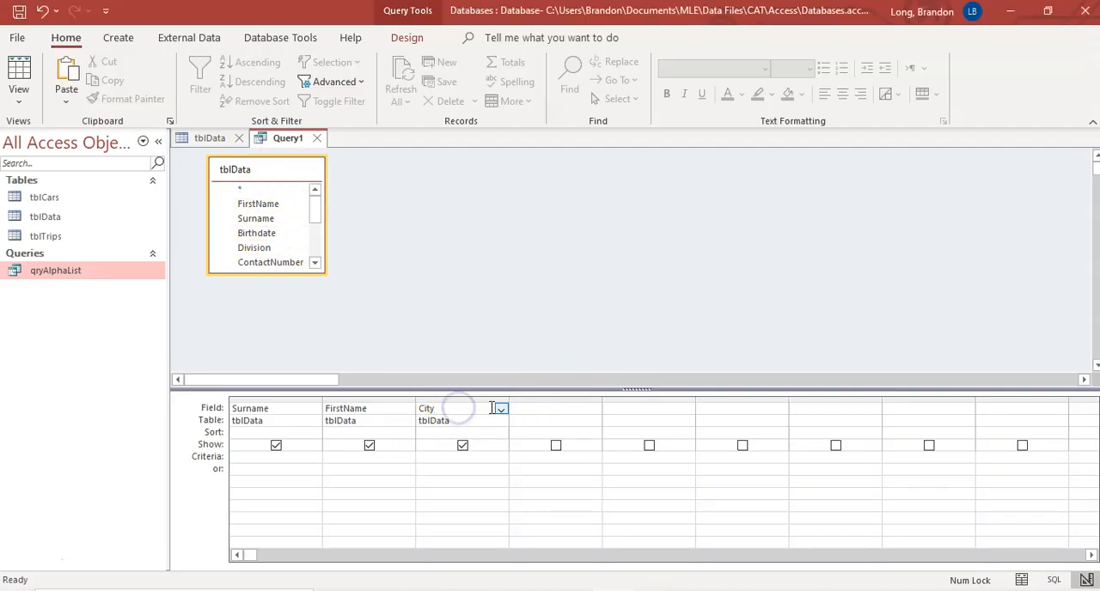
pyautogui.click(499, 409)
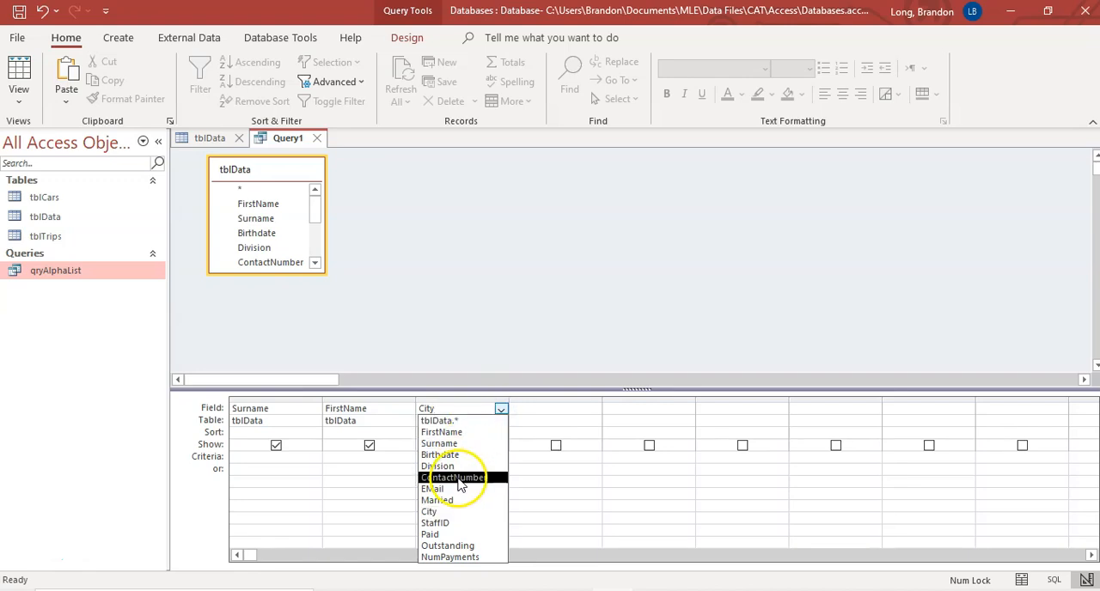
pyautogui.click(437, 488)
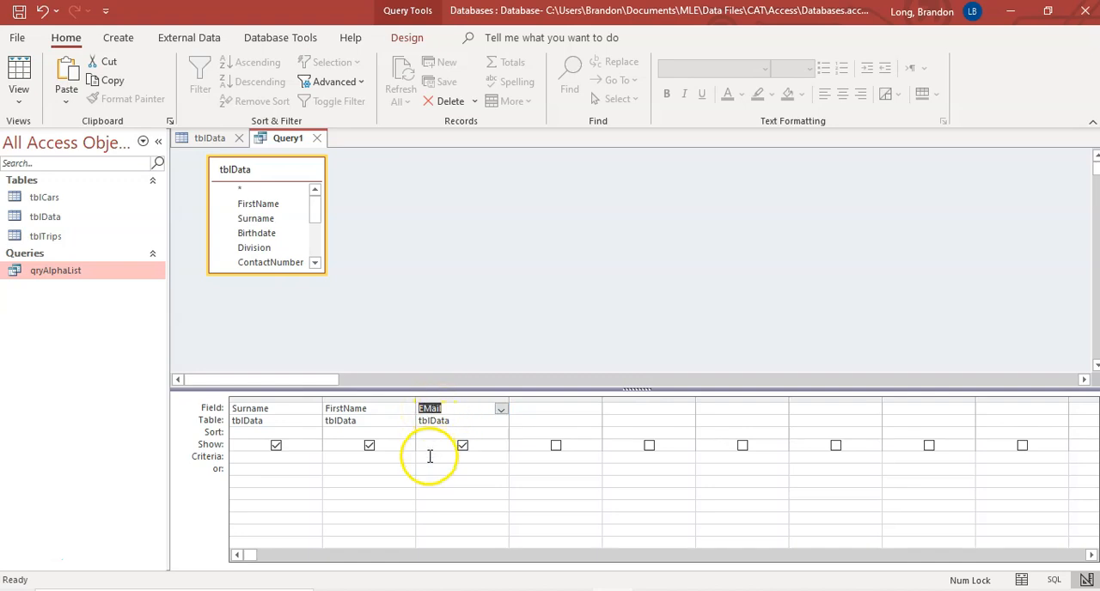
# Step: Enter Is Null as the EMail criterion to find blank emails
pyautogui.click(430, 457)
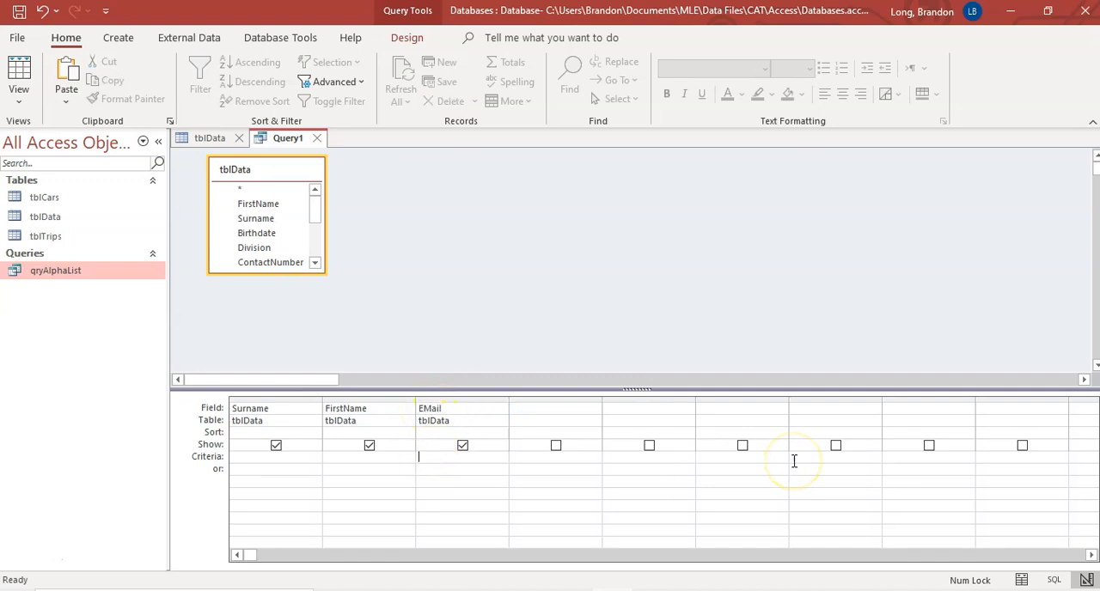
pyautogui.write('= NU')
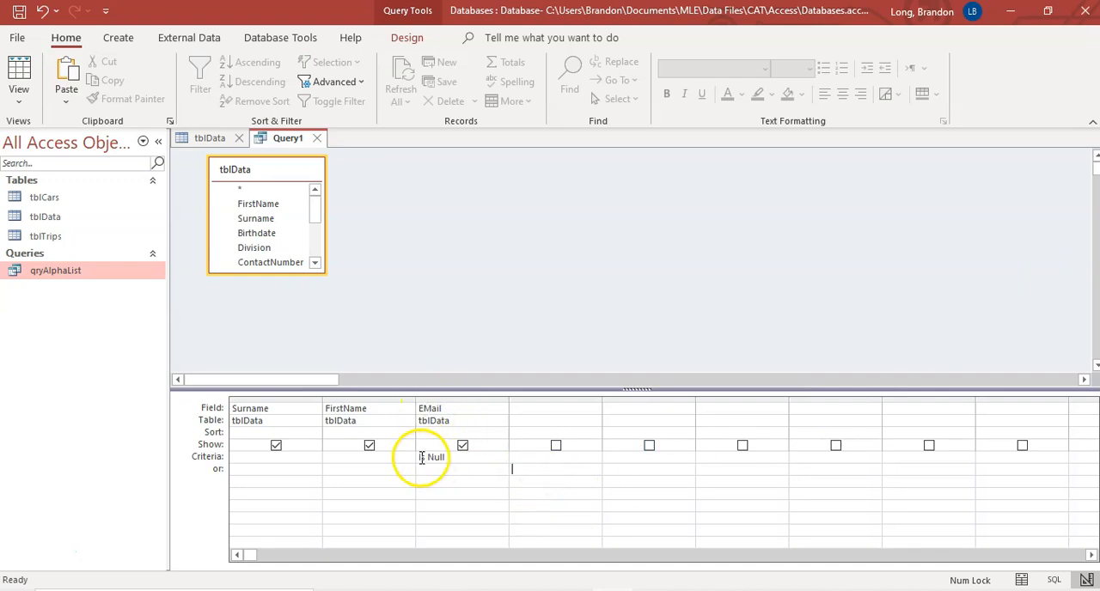
pyautogui.write('Is Null')
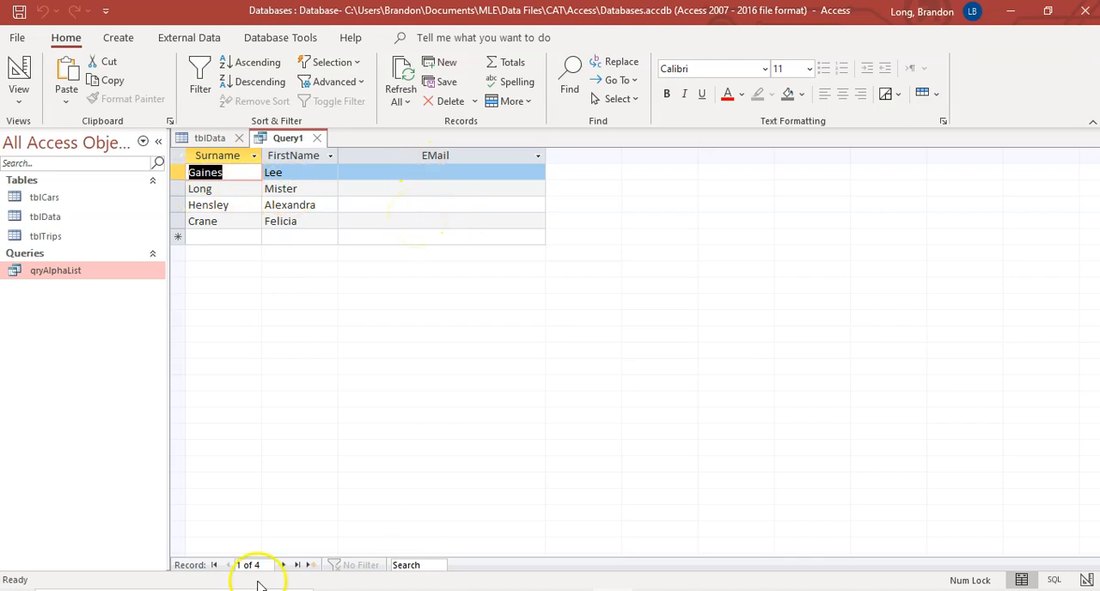
pyautogui.moveTo(19, 76)
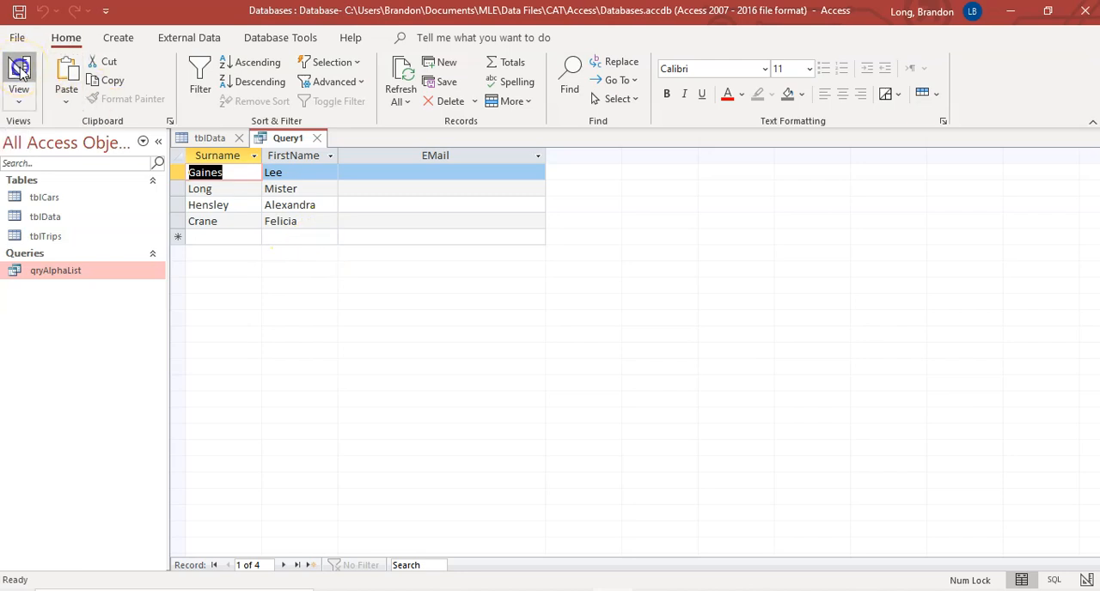
# Step: Run the query with Is Not Null on EMail to see 97 records, then return to design
pyautogui.click(23, 76)
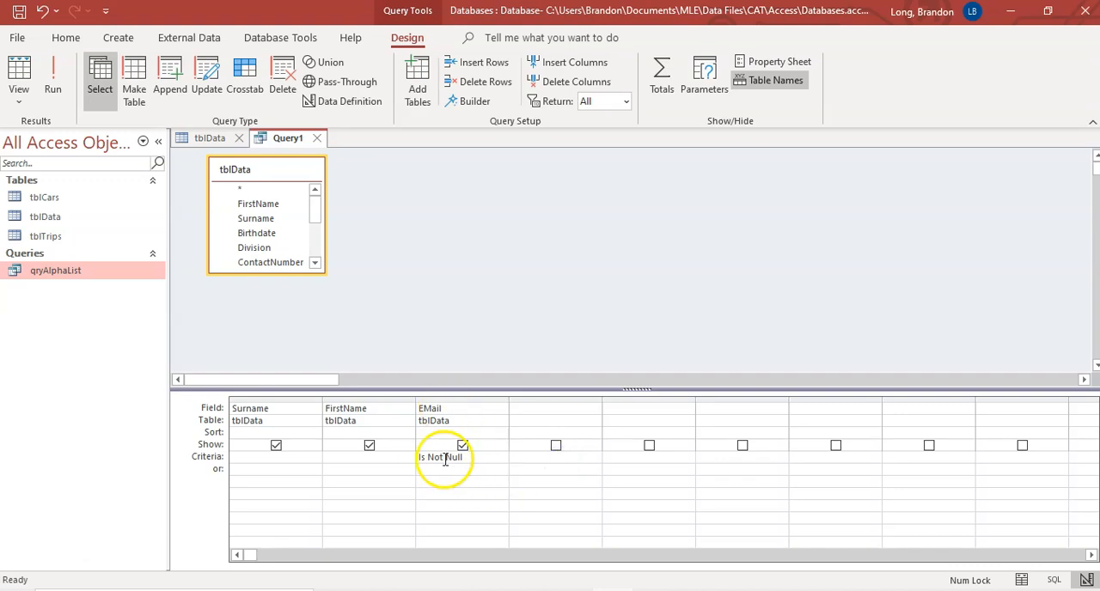
pyautogui.moveTo(58, 77)
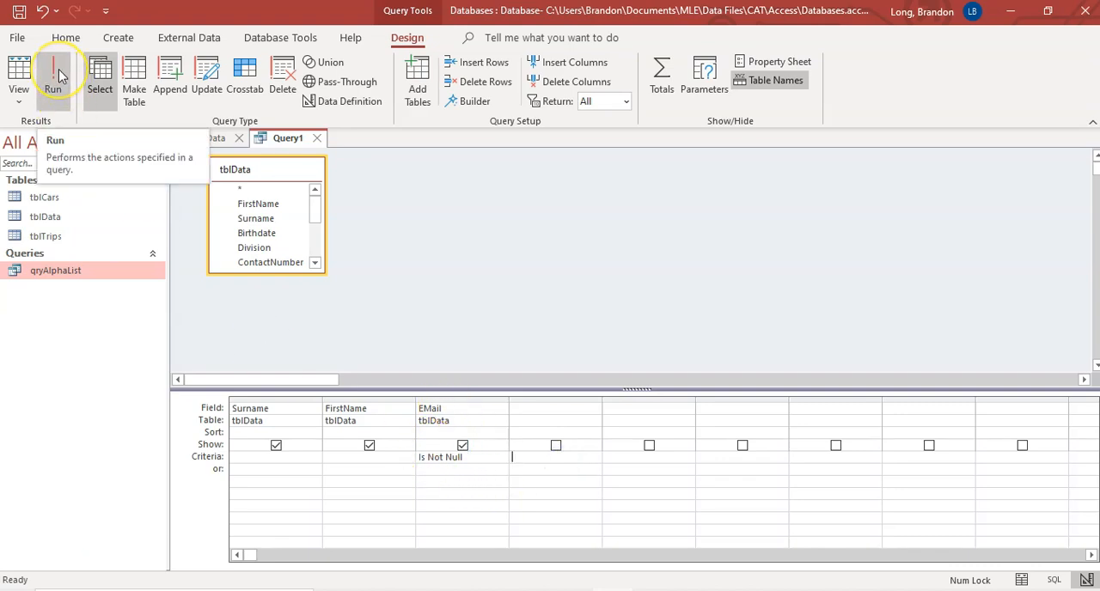
pyautogui.click(59, 73)
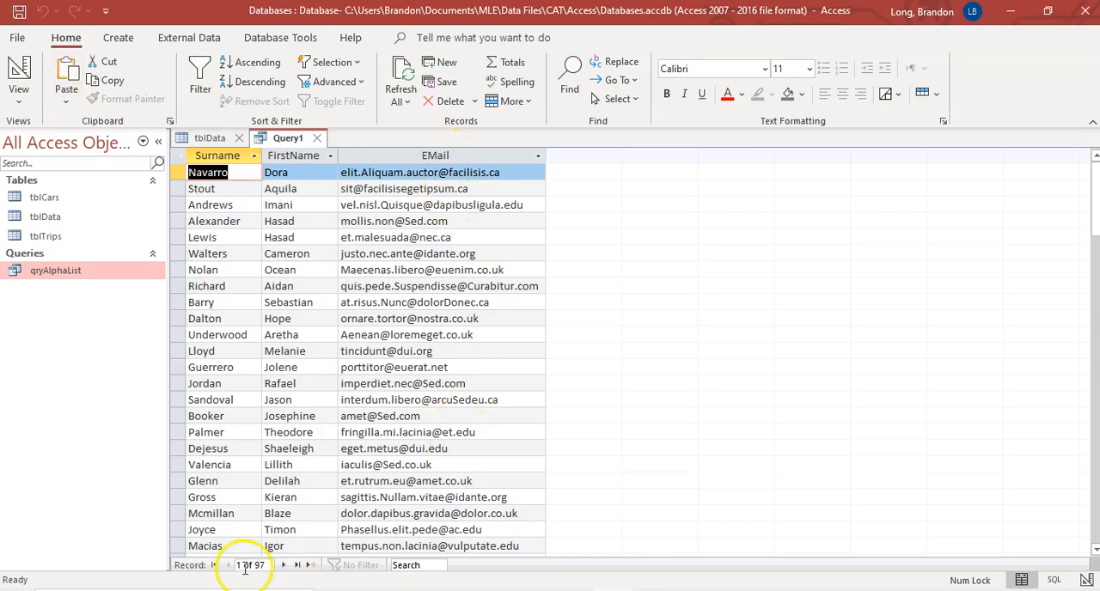
pyautogui.scroll(-3)
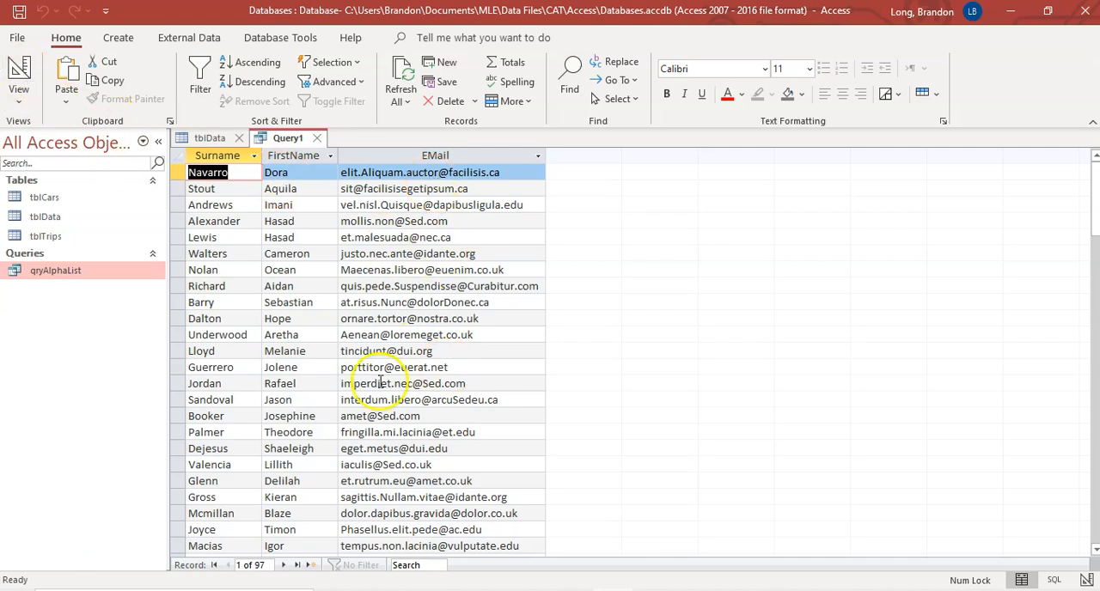
pyautogui.moveTo(26, 72)
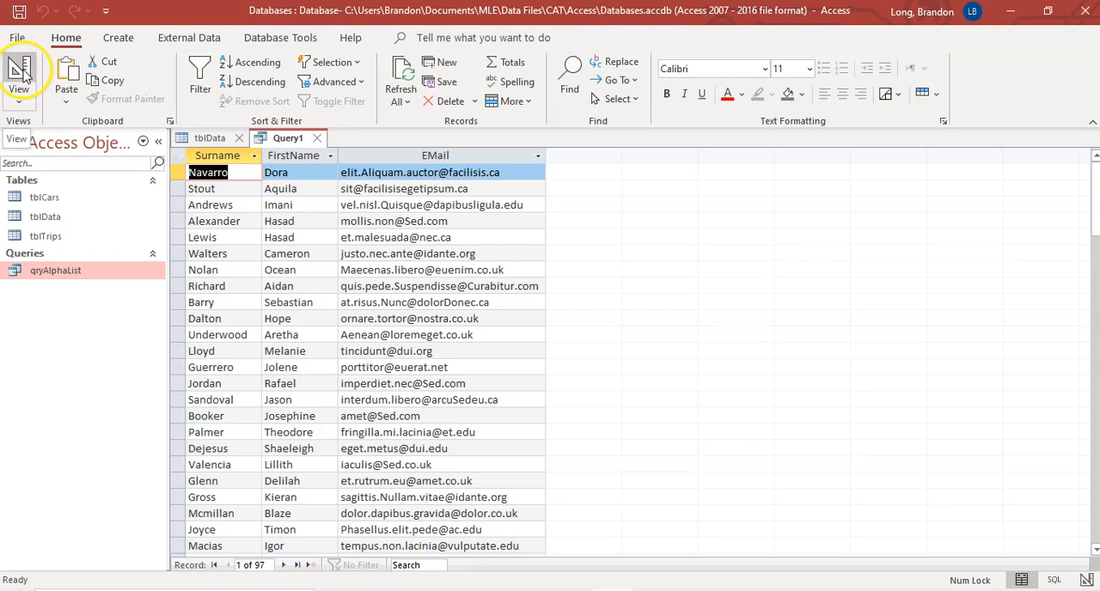
pyautogui.click(27, 67)
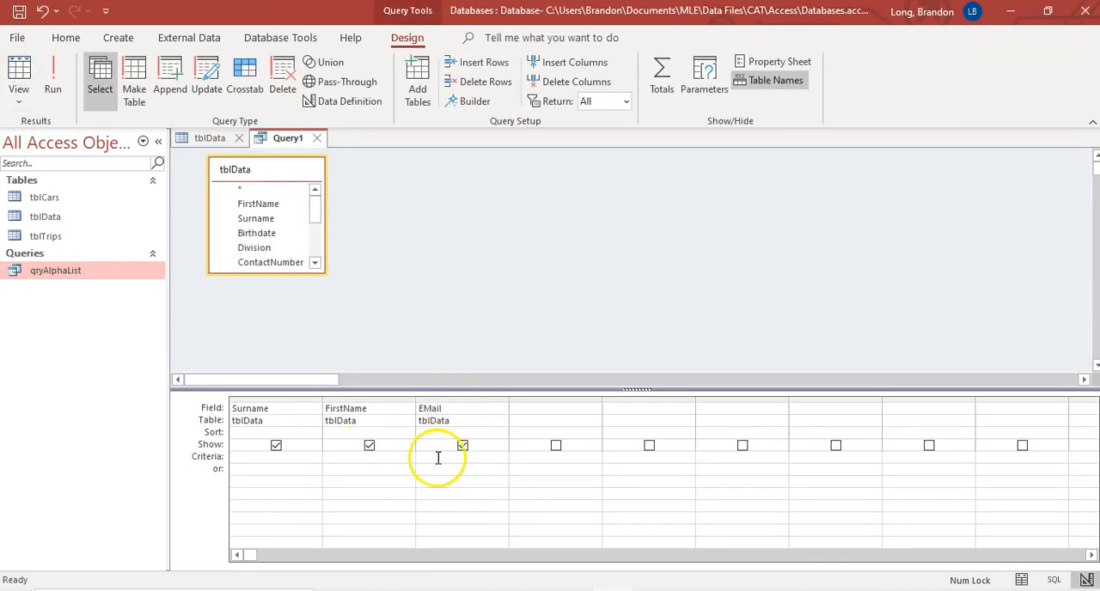
# Step: Run the query with no criteria to list all 101 tblData records
pyautogui.click(55, 77)
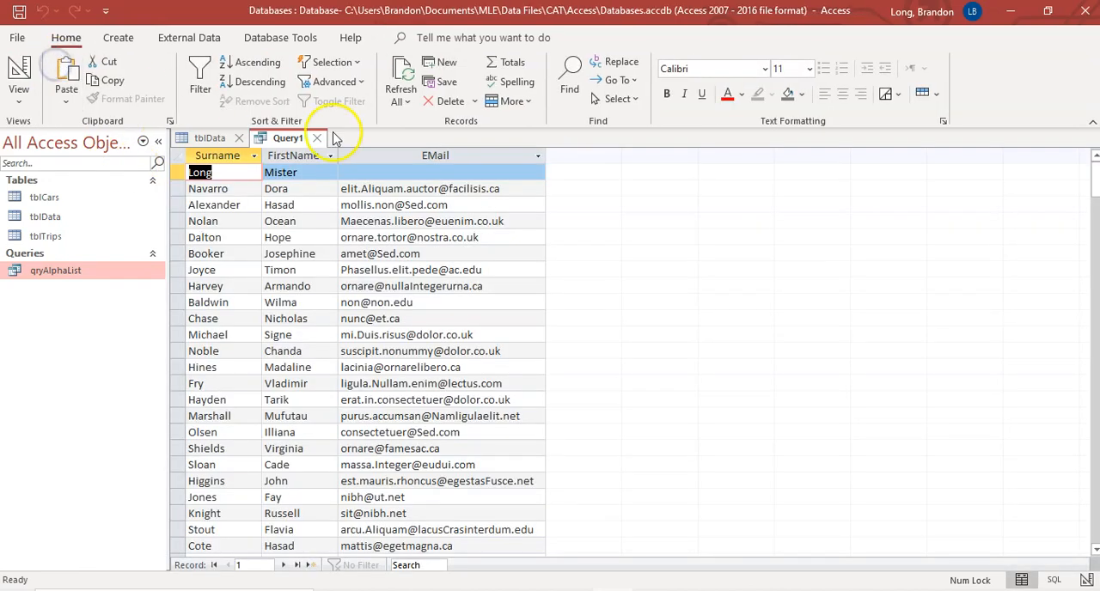
pyautogui.click(258, 566)
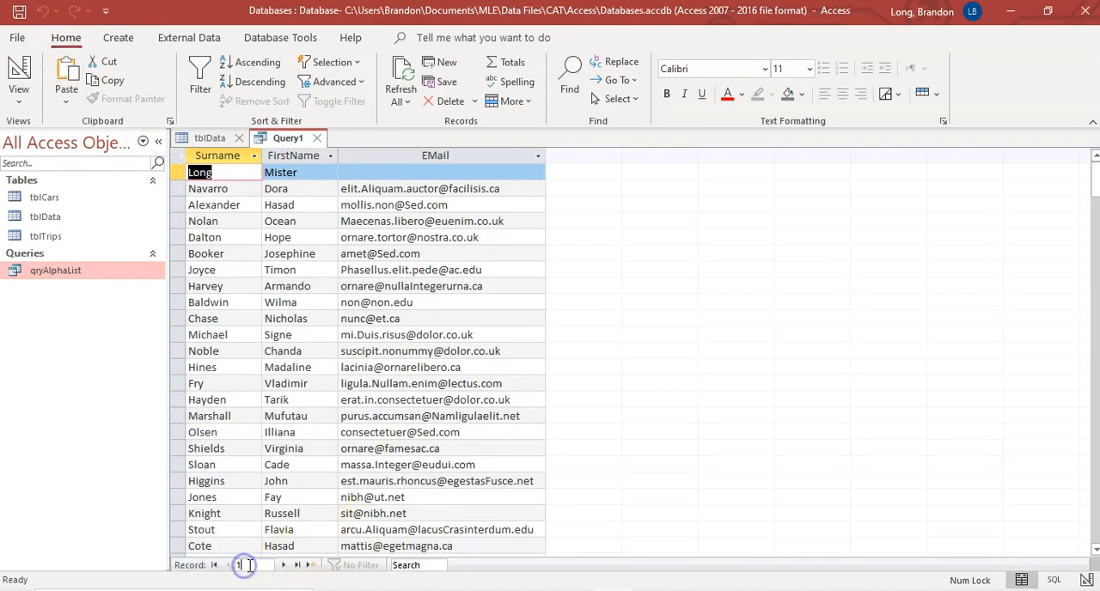
pyautogui.scroll(-3)
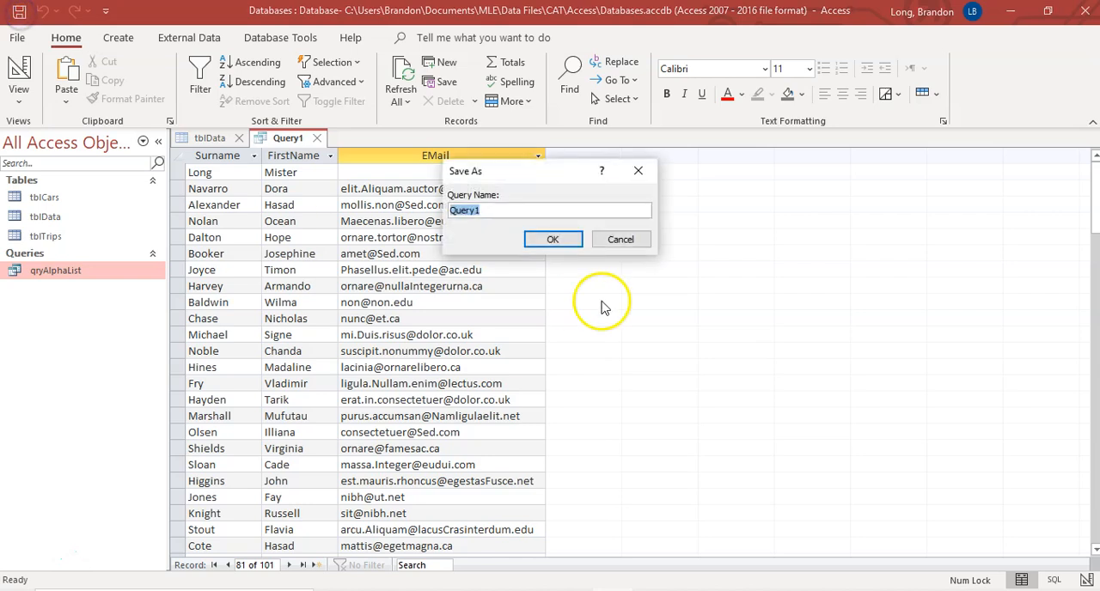
# Step: Save the query as qryNullExample
pyautogui.write('q')
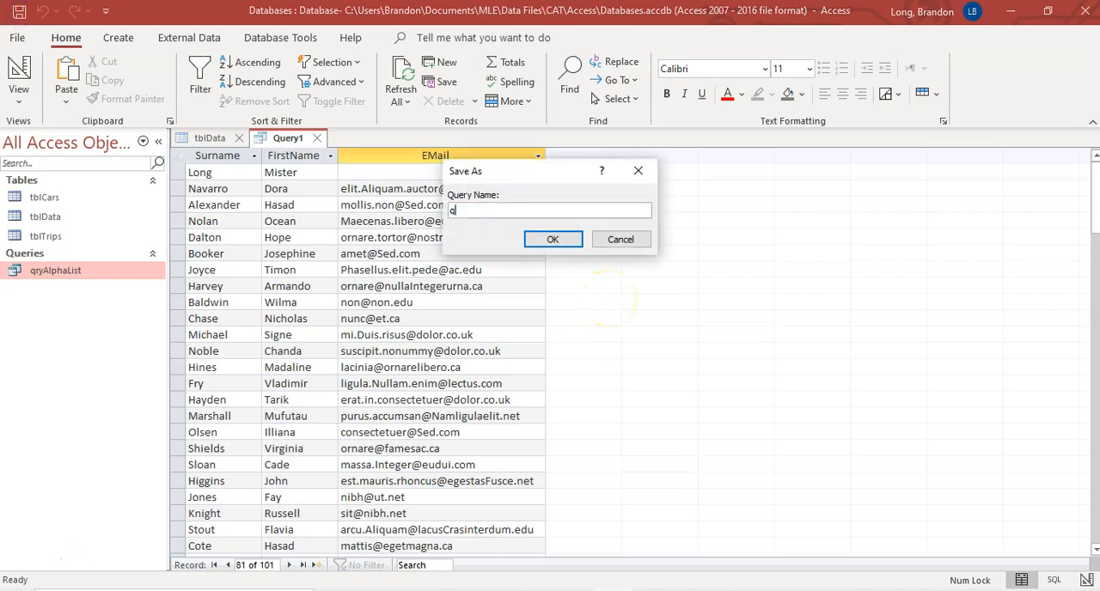
pyautogui.write('ryNull')
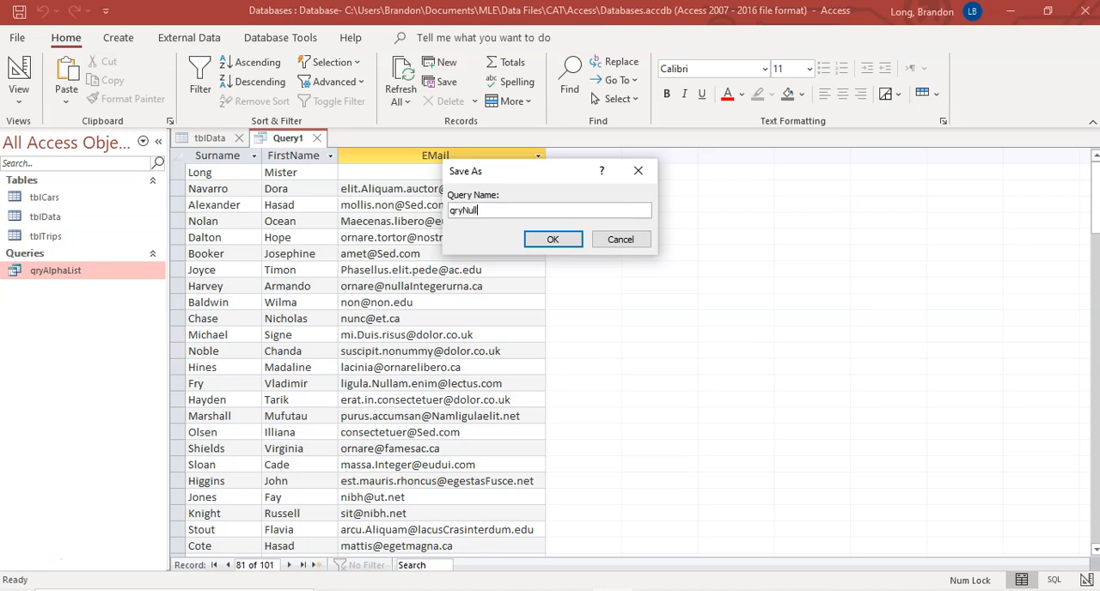
pyautogui.write('Example')
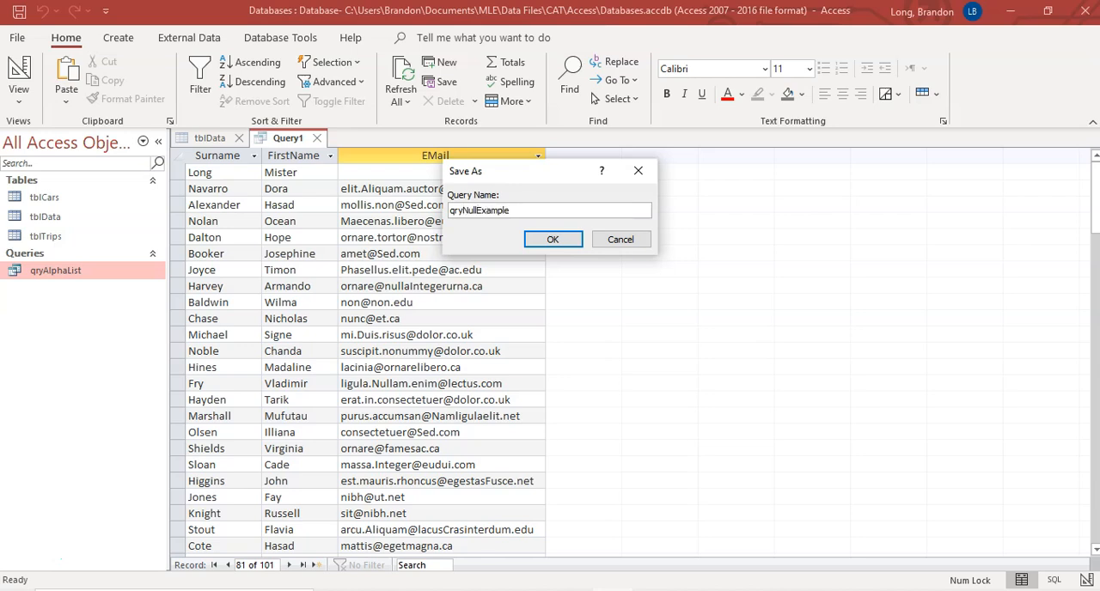
pyautogui.click(553, 239)
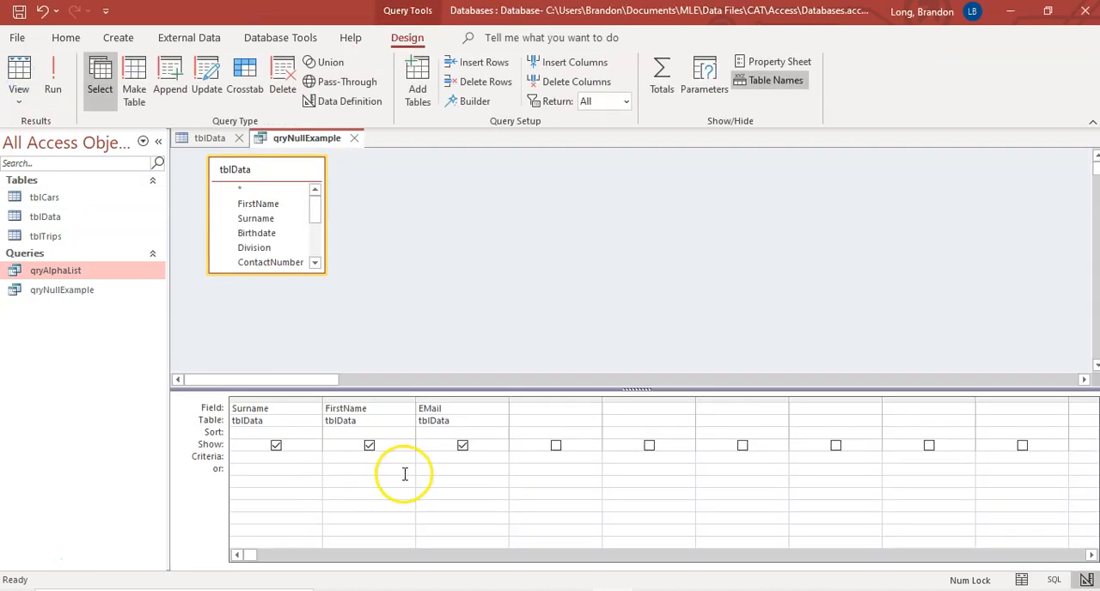
# Step: Re-enter Is Null as the EMail criterion
pyautogui.write('Is Null')
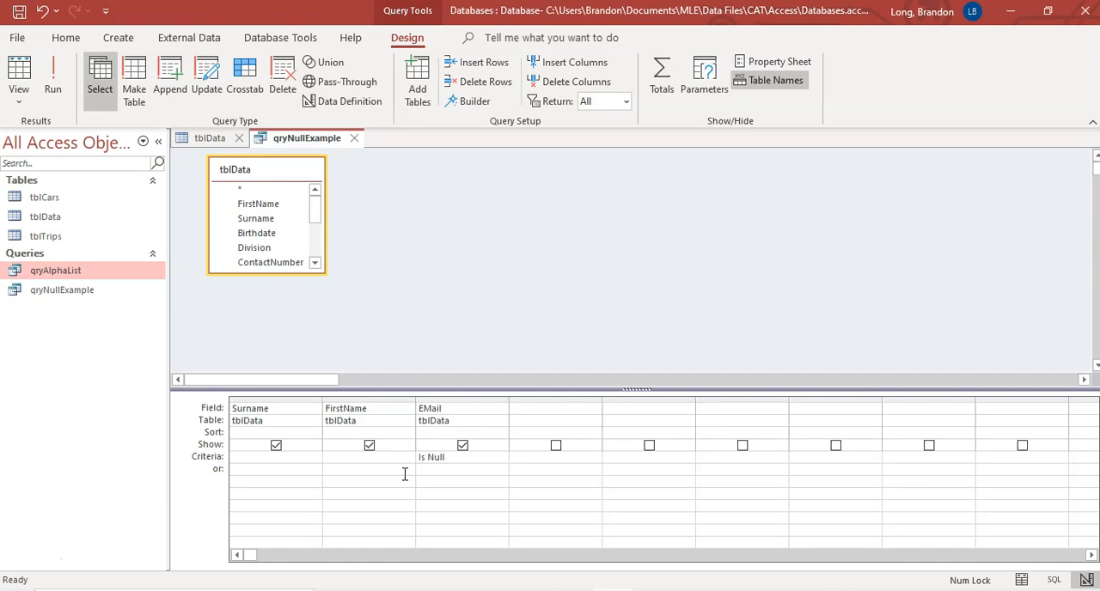